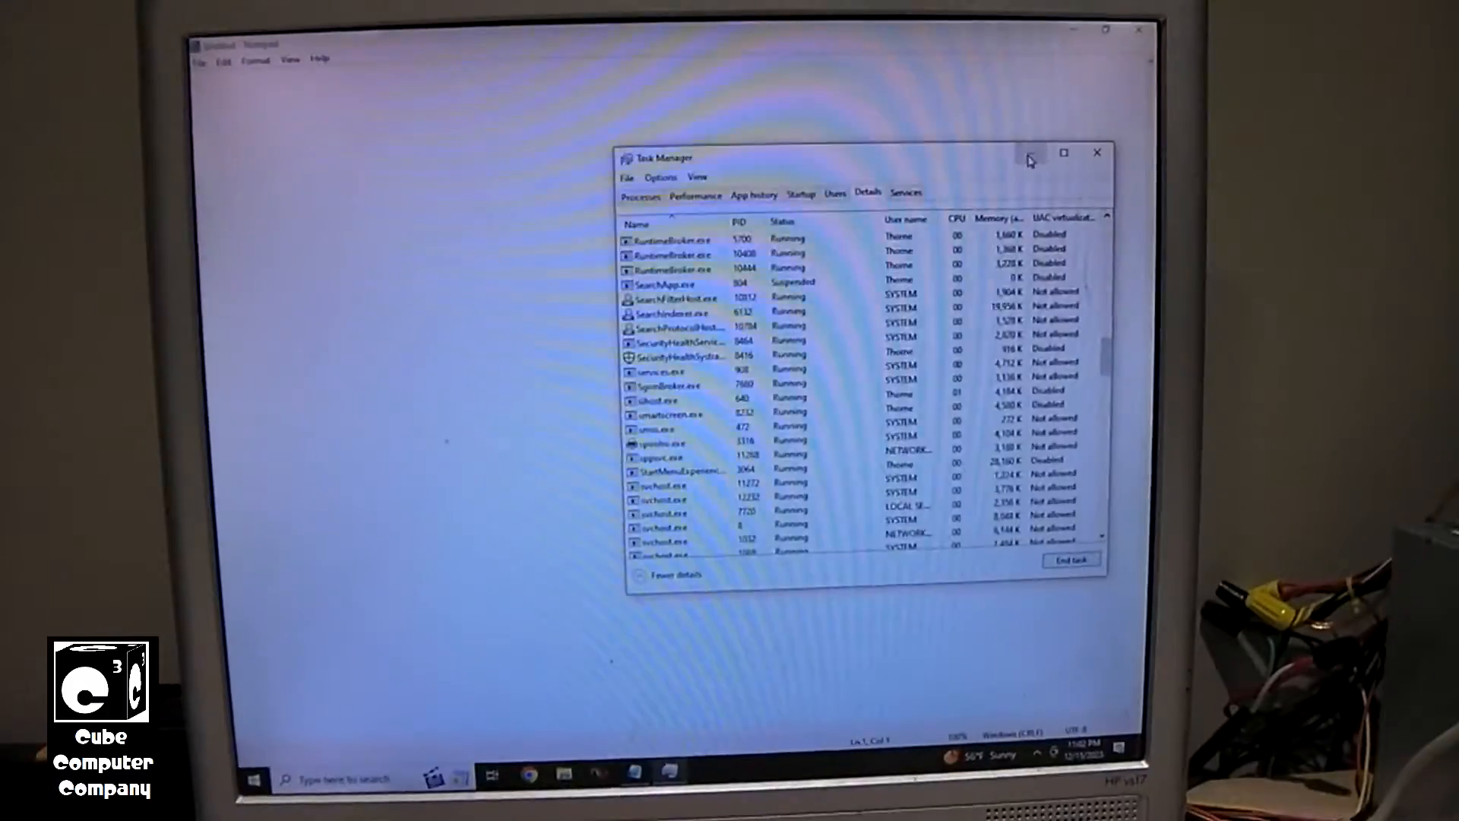
Close Task Manager, leaving the blank untitled Notepad document on screen.
left_click(1096, 152)
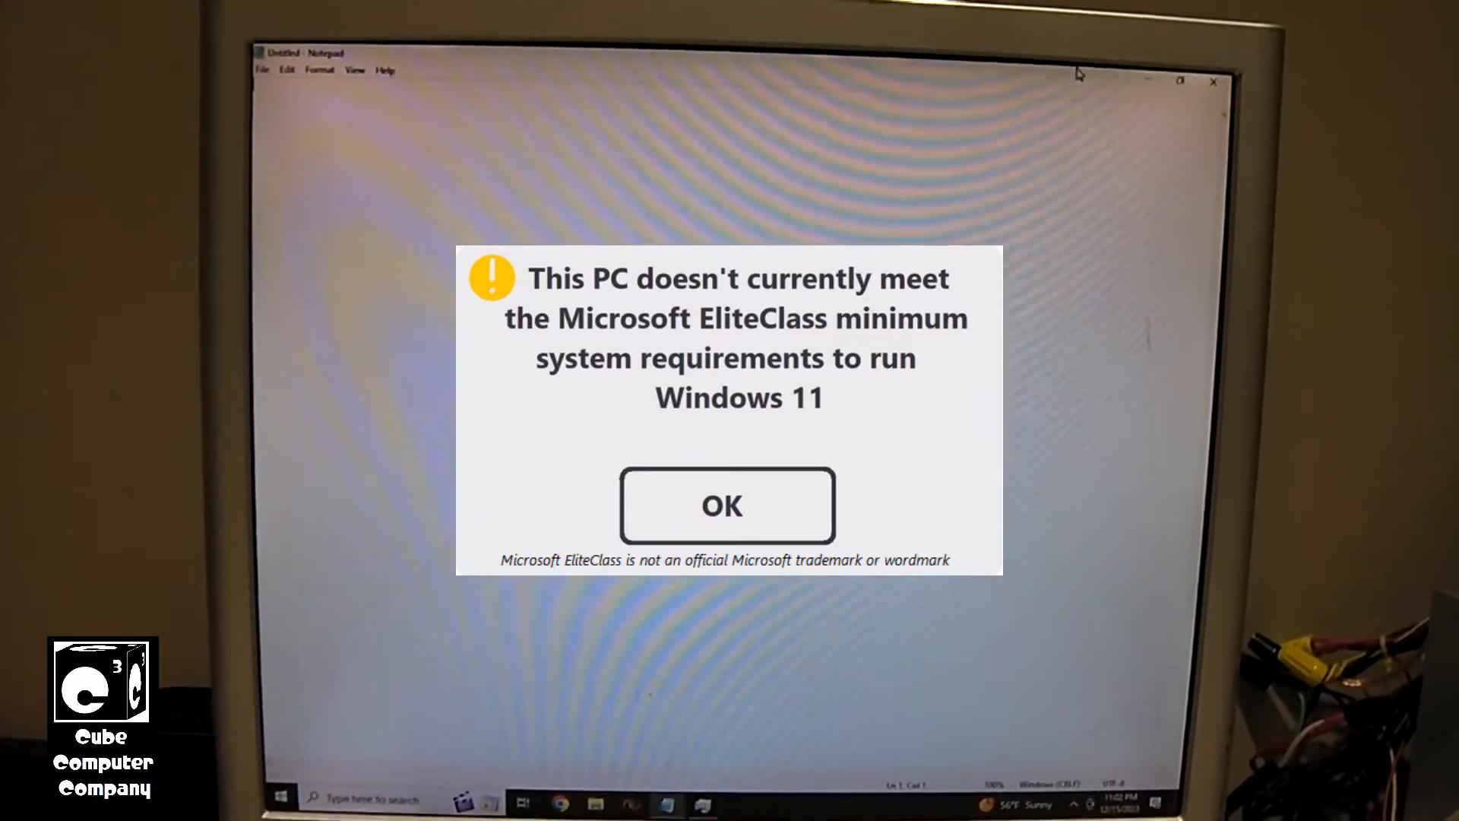
left_click(726, 505)
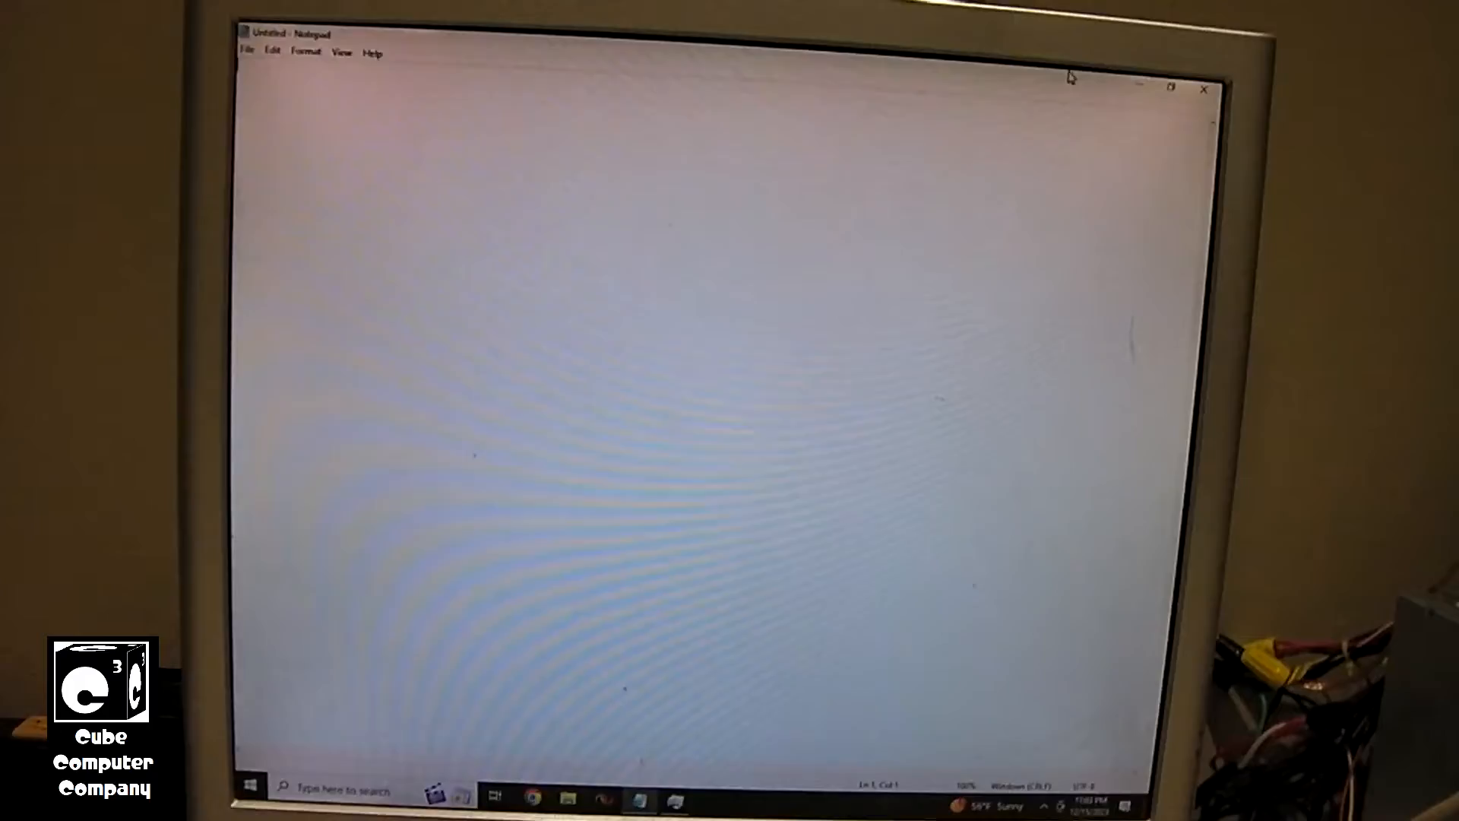
left_click(246, 789)
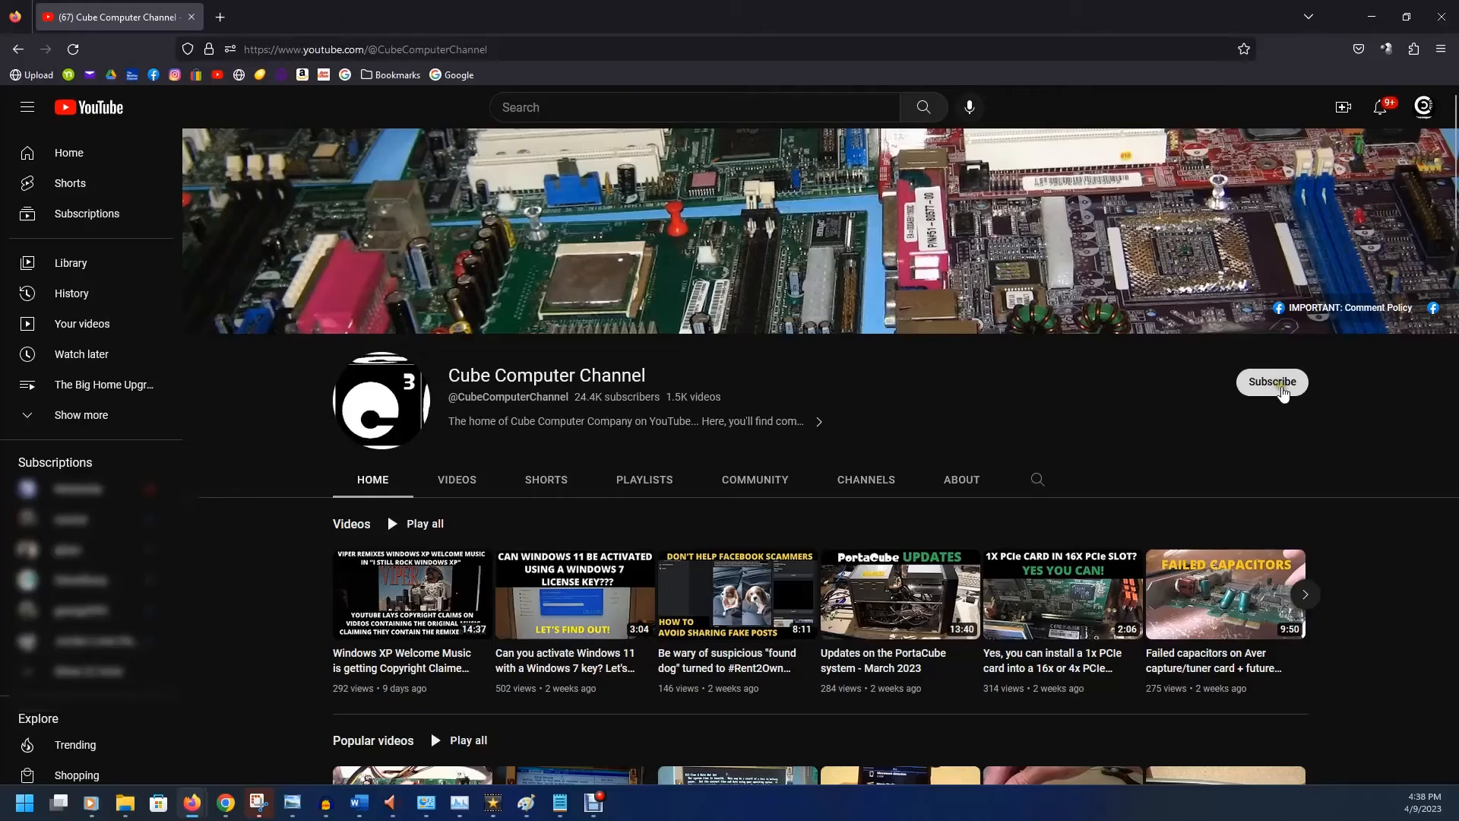
Open the Windows 11 activation with Windows 7 key video and reach its comments.
left_click(1271, 381)
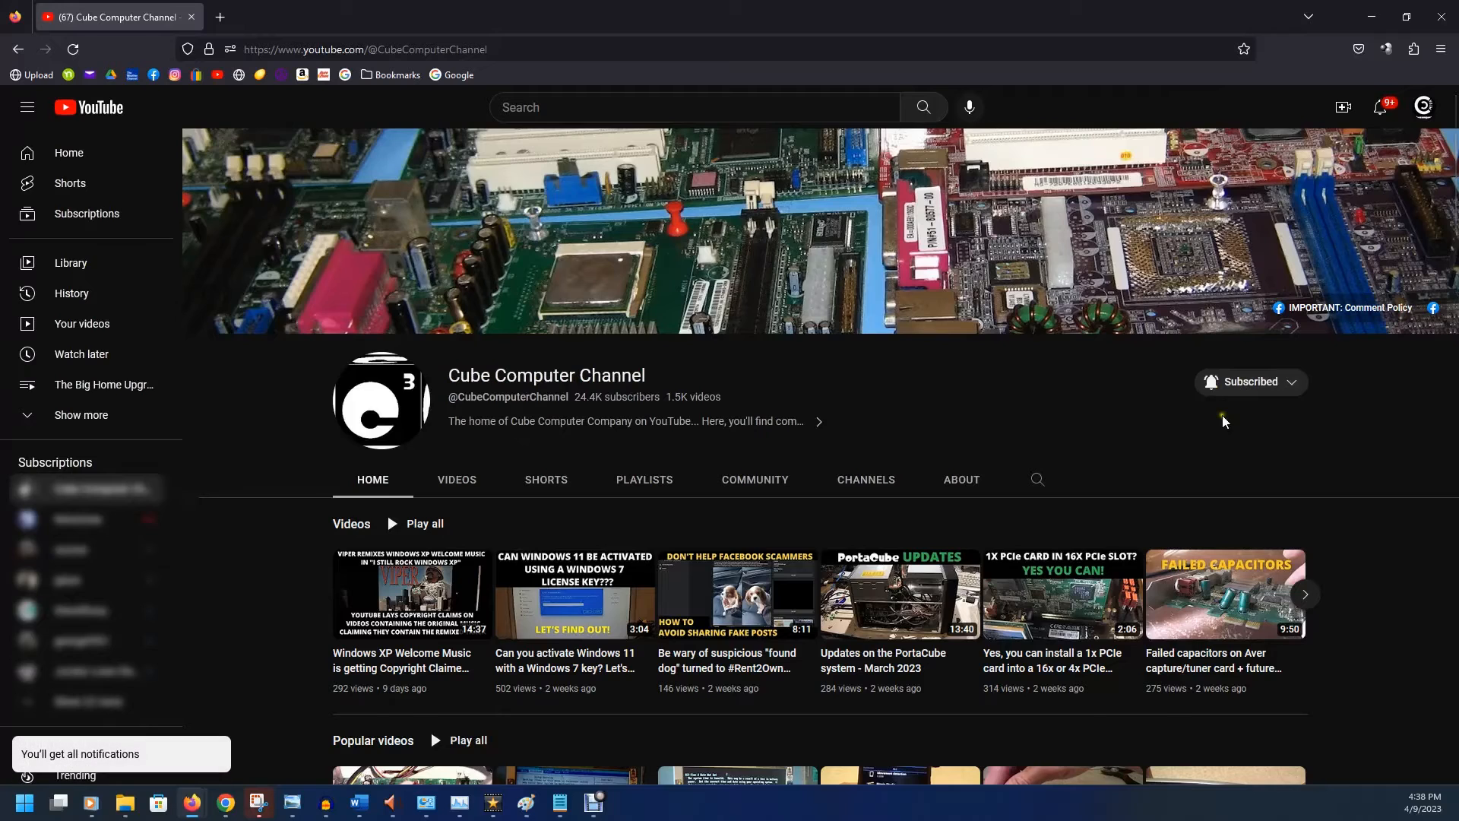
left_click(575, 594)
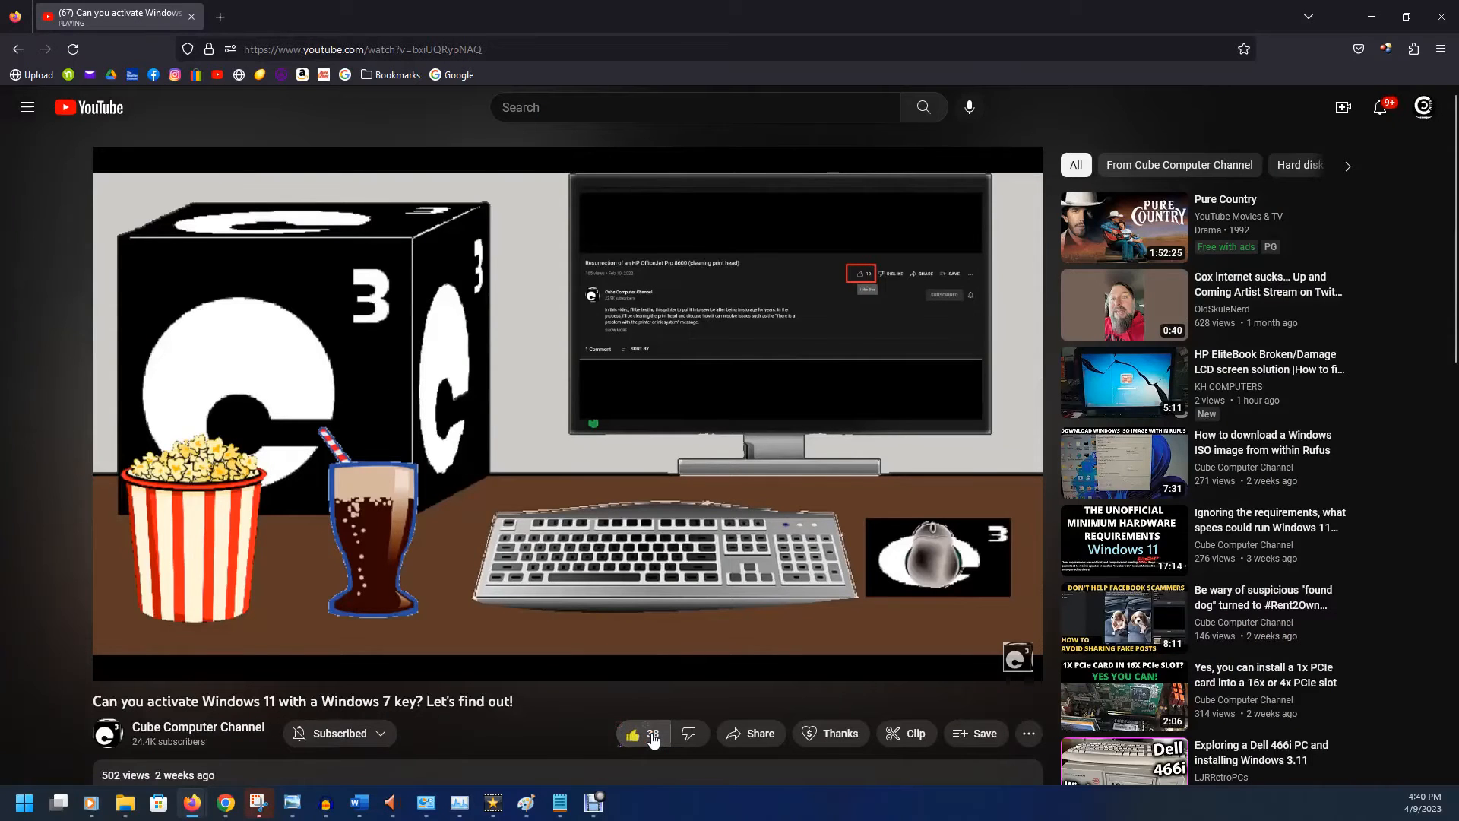
scroll("down", 3)
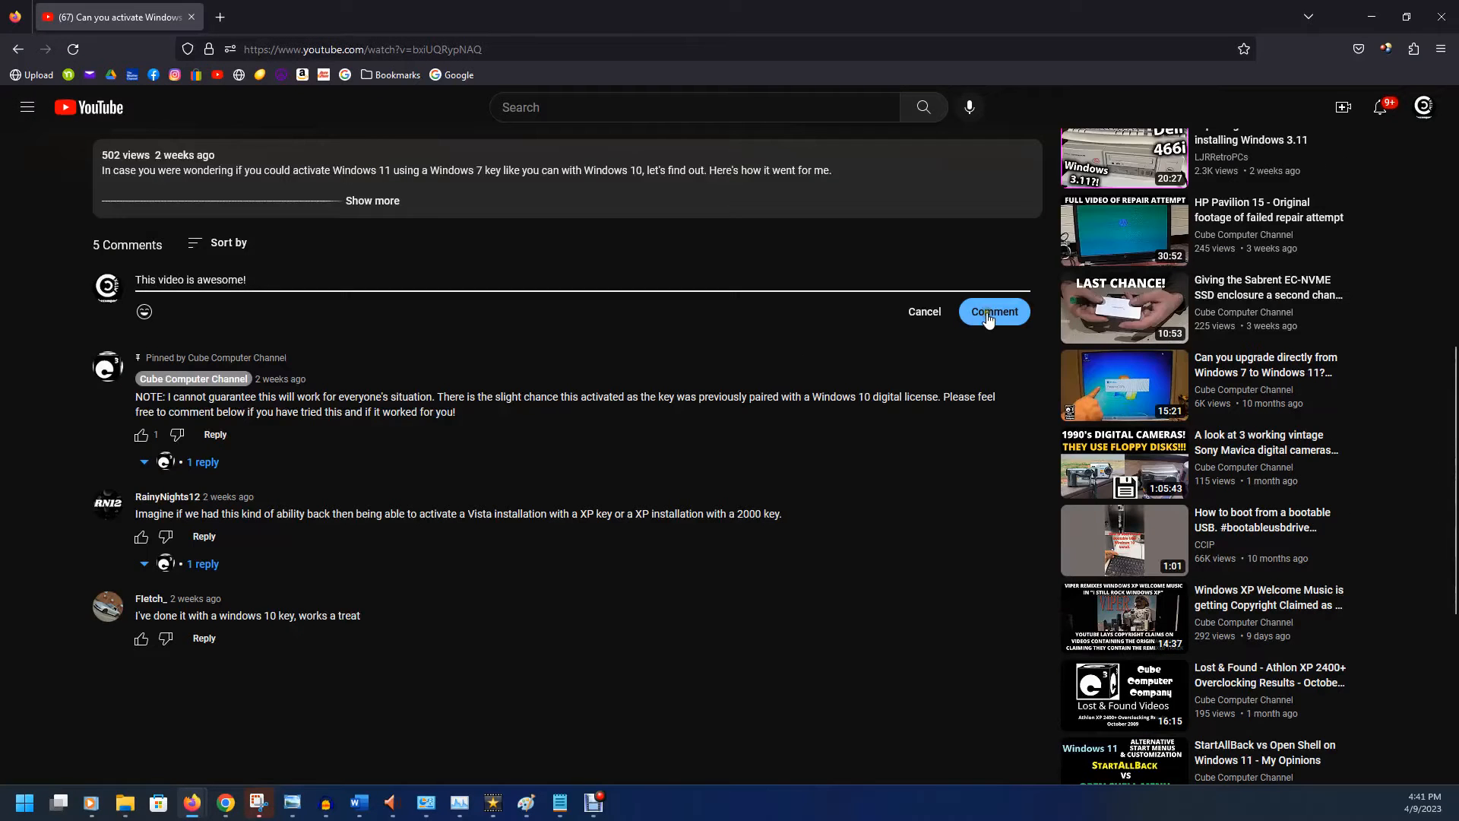